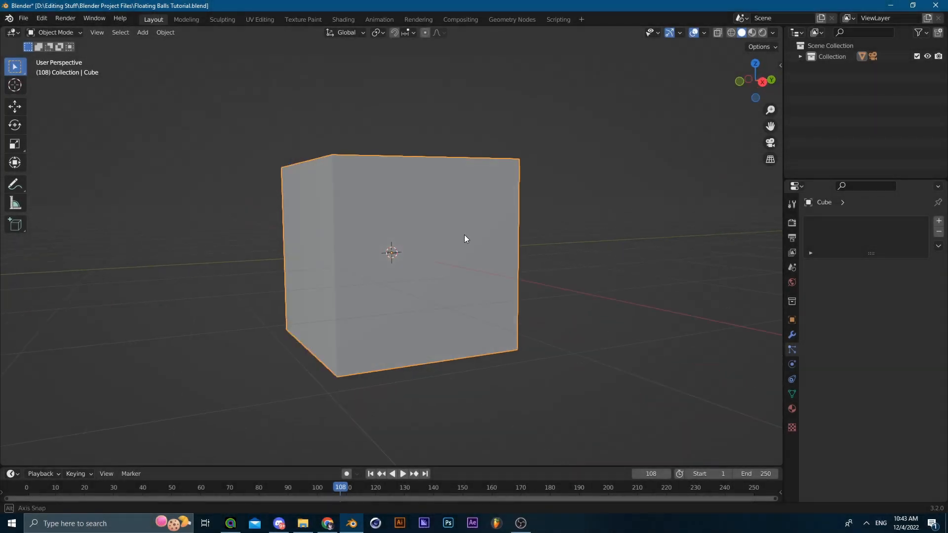
# Select the default cube so it can be deleted from the scene
pyautogui.moveTo(465, 238); pyautogui.dragTo(616, 228)
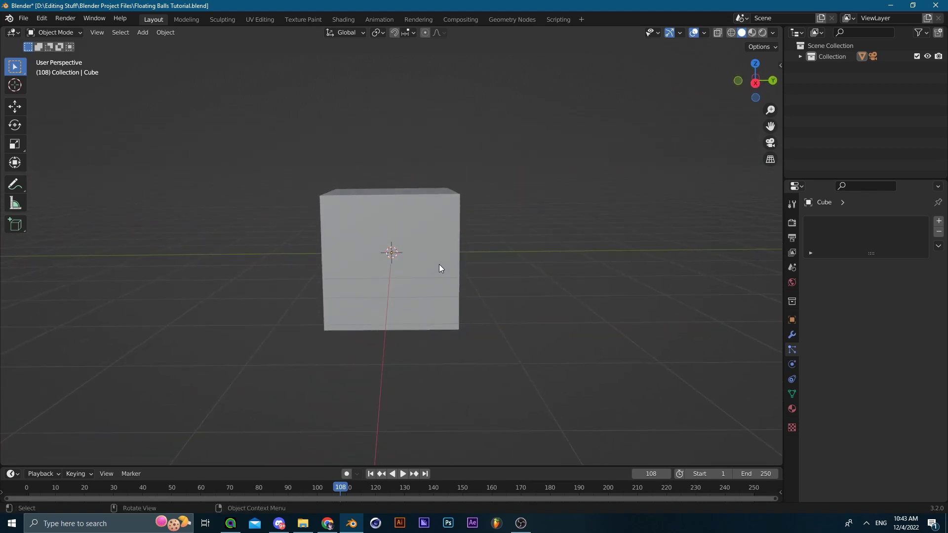
pyautogui.click(440, 267)
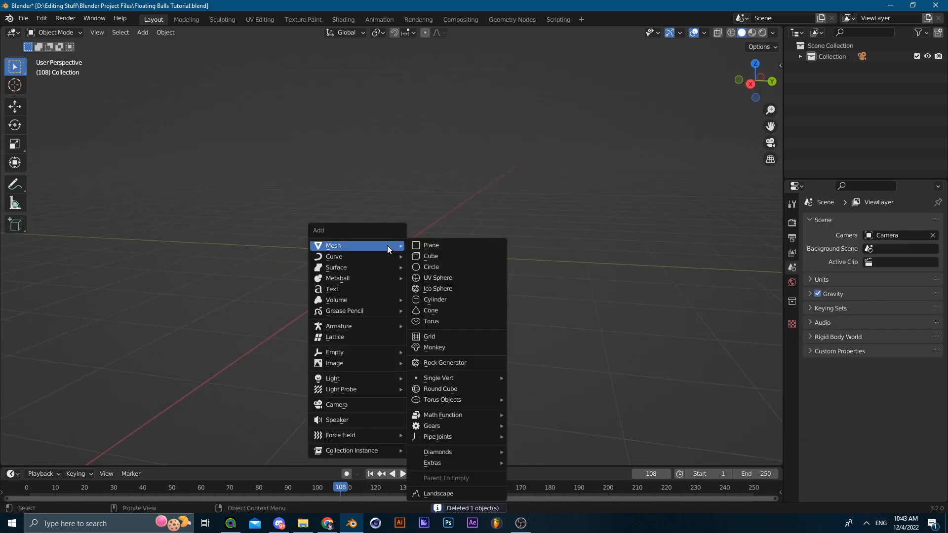
# Reshape a new cube into an L-shaped floor-to-wall backdrop with a bevelled corner and smooth shading
pyautogui.click(430, 256)
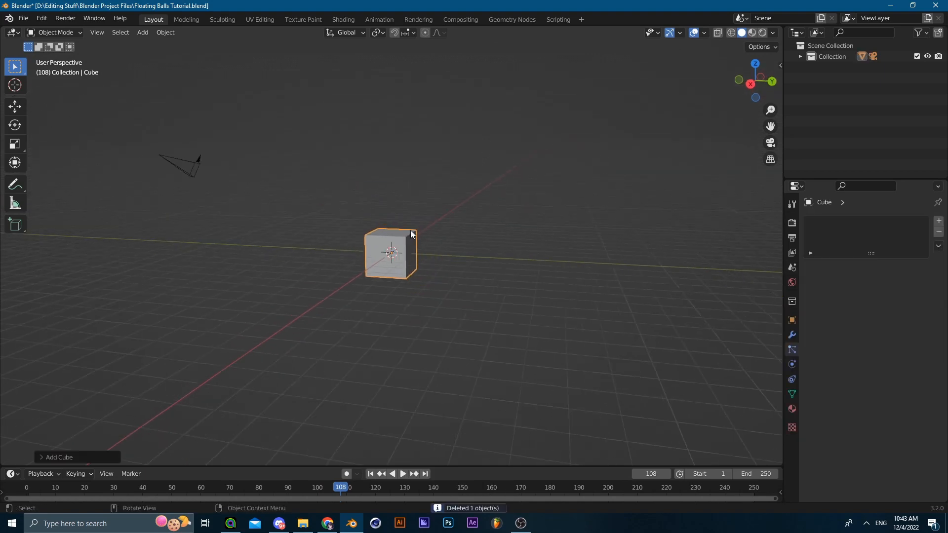
pyautogui.press('Tab')
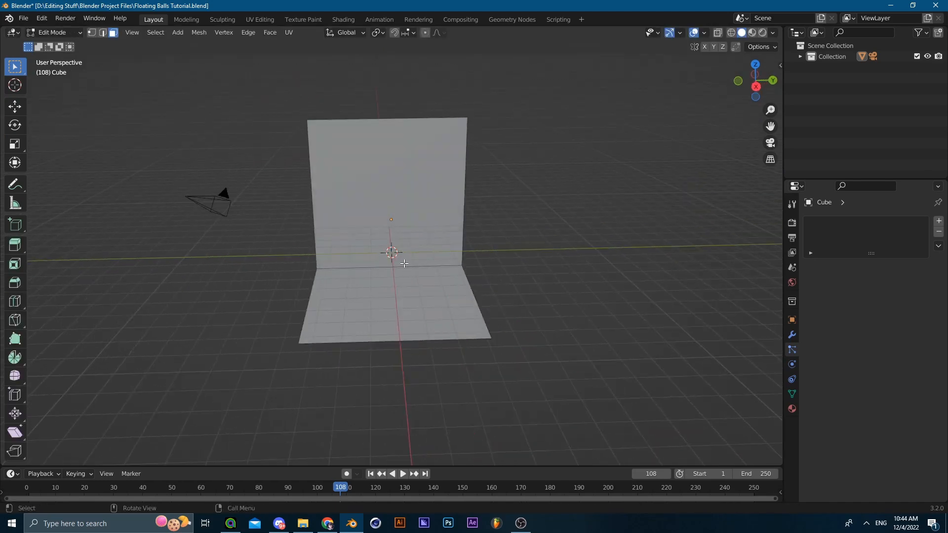
pyautogui.moveTo(404, 264); pyautogui.dragTo(361, 266)
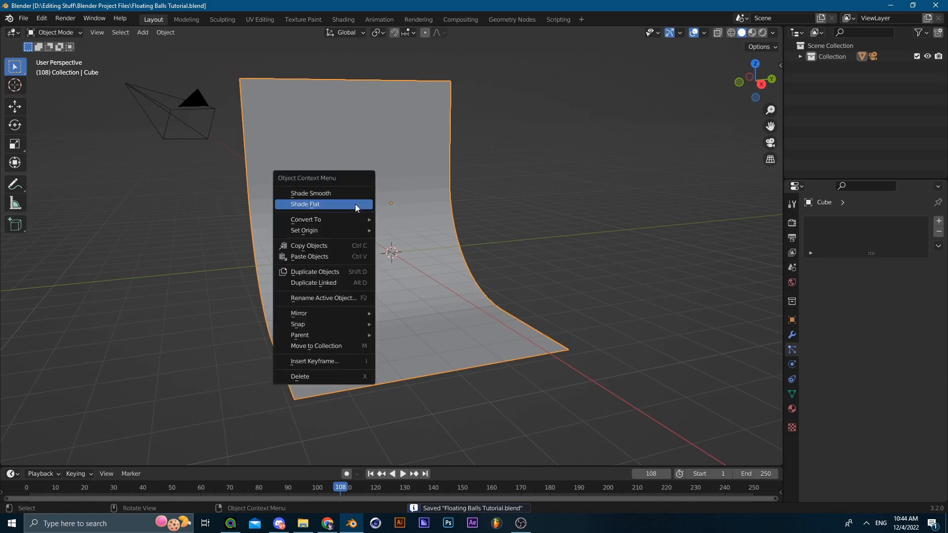
pyautogui.click(305, 204)
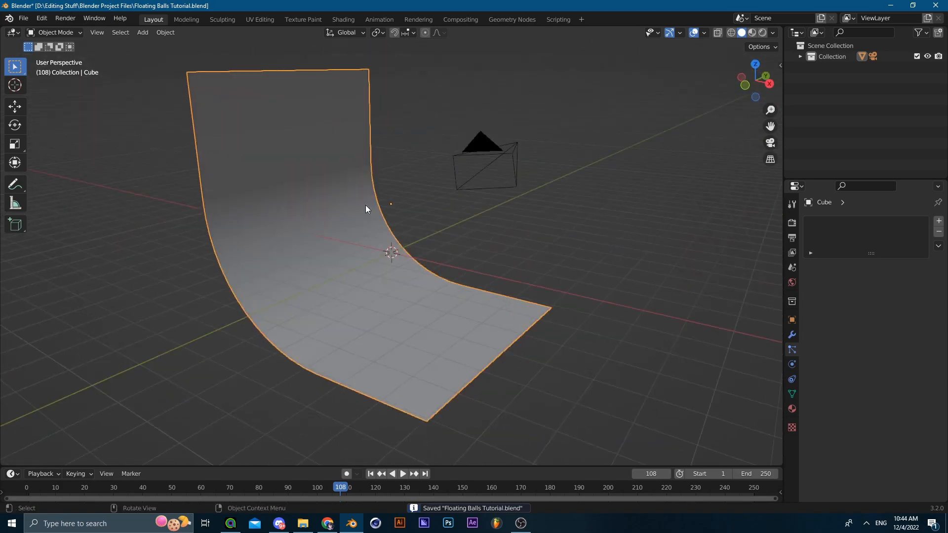
pyautogui.moveTo(366, 209); pyautogui.dragTo(247, 280)
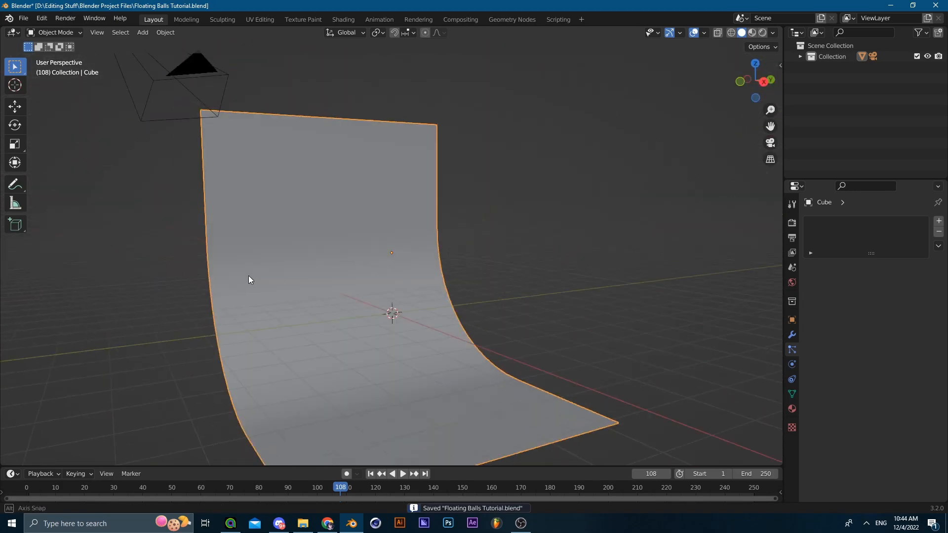
# Add a UV sphere above the backdrop and smooth it with a Subdivision Surface modifier
pyautogui.click(142, 32)
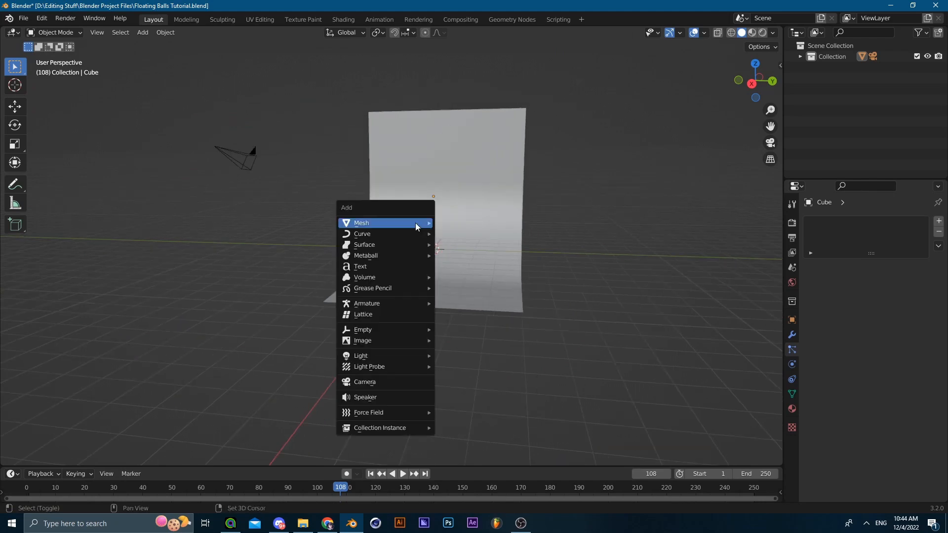
pyautogui.moveTo(361, 223)
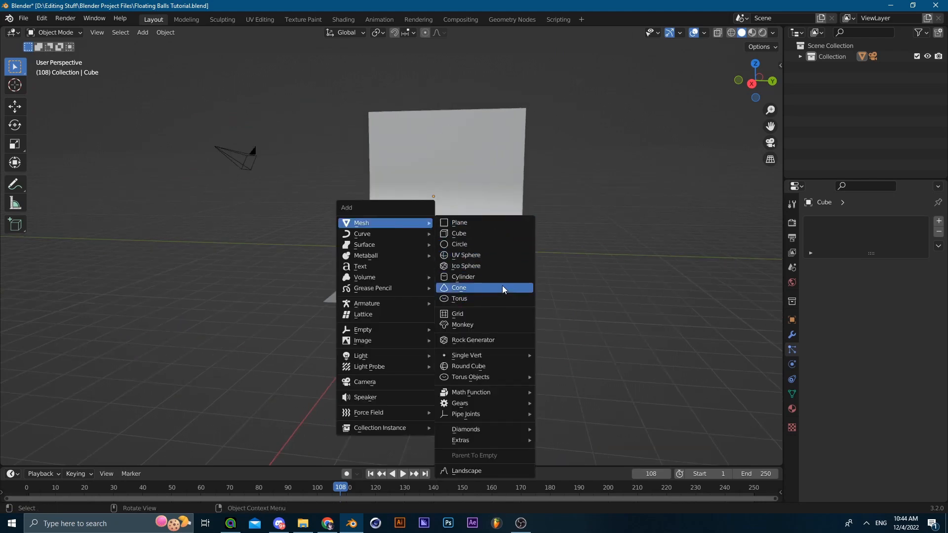
pyautogui.moveTo(469, 255)
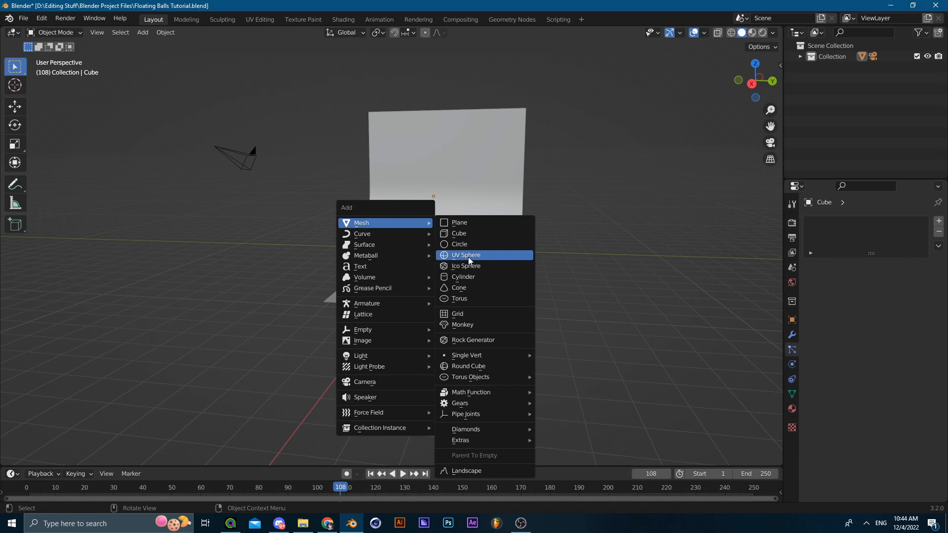
pyautogui.click(466, 255)
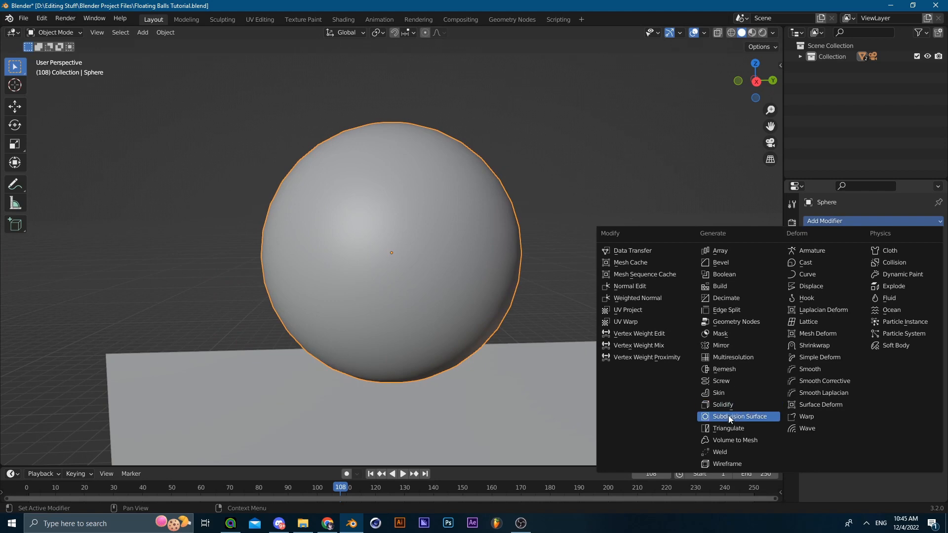
pyautogui.click(736, 416)
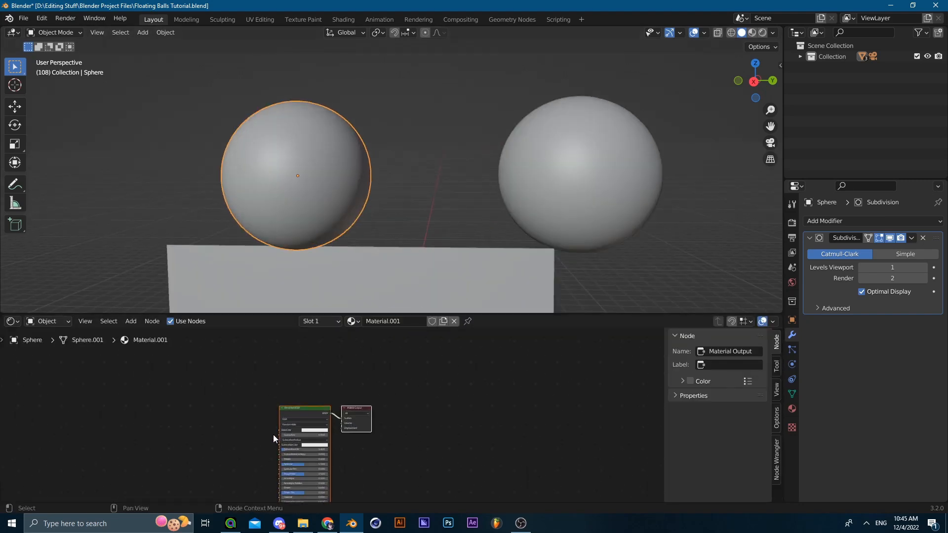
# Preview materials in the viewport and build a mottled red material from Noise Texture and ColorRamp nodes
pyautogui.click(367, 411)
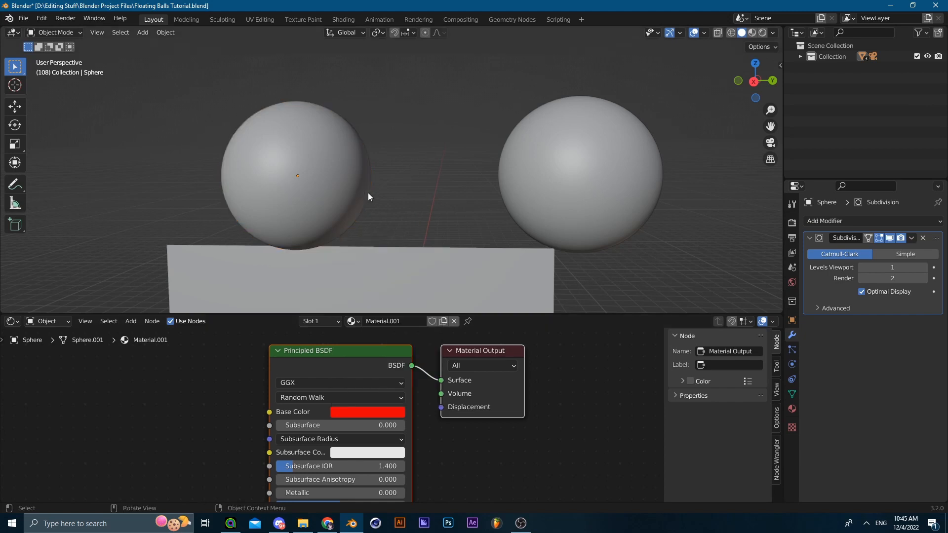
pyautogui.press('z')
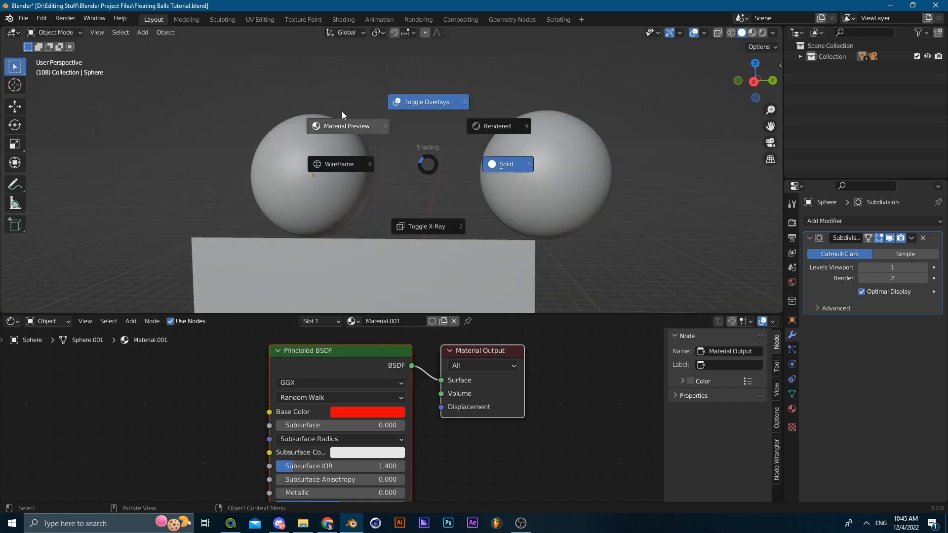
pyautogui.click(346, 126)
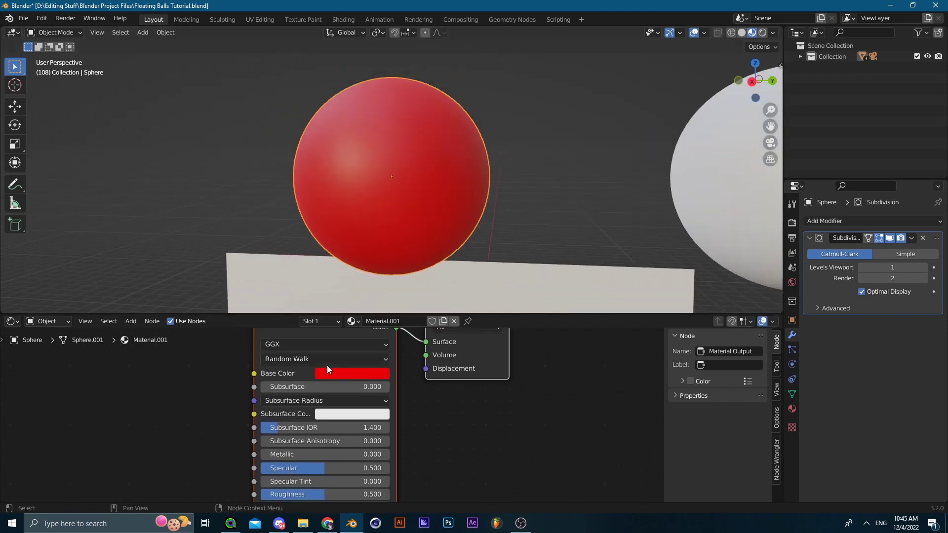
pyautogui.click(352, 373)
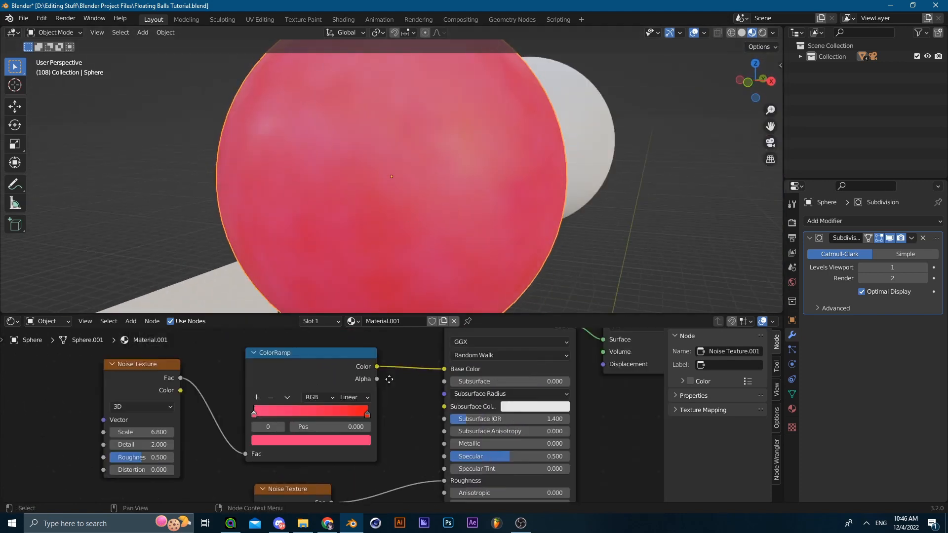
pyautogui.moveTo(392, 379); pyautogui.dragTo(339, 412)
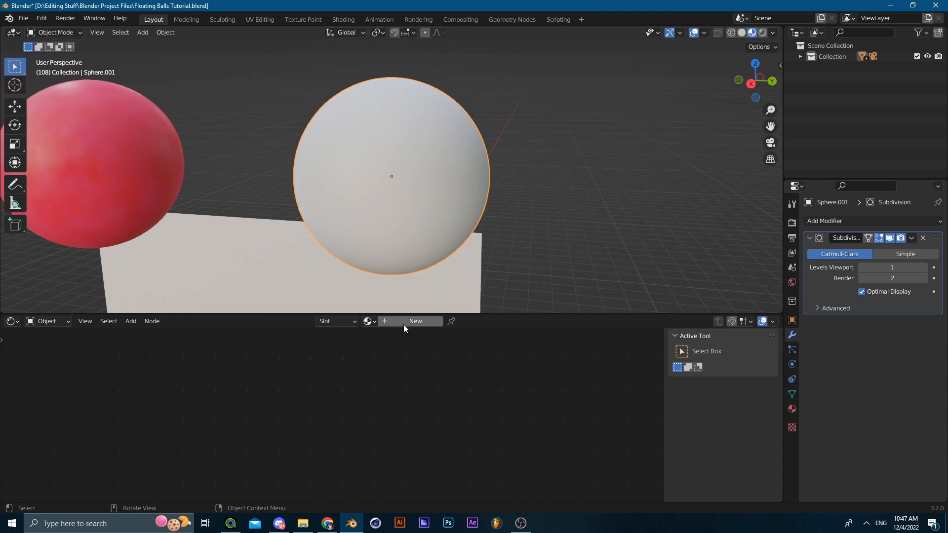
# Assign Material.001 to the second sphere as the base for its blue variant
pyautogui.click(367, 321)
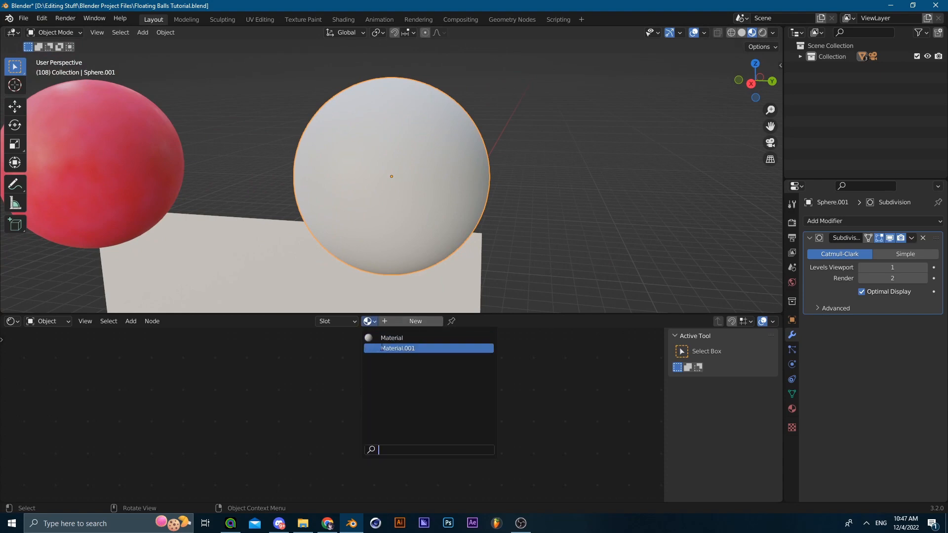
pyautogui.click(397, 348)
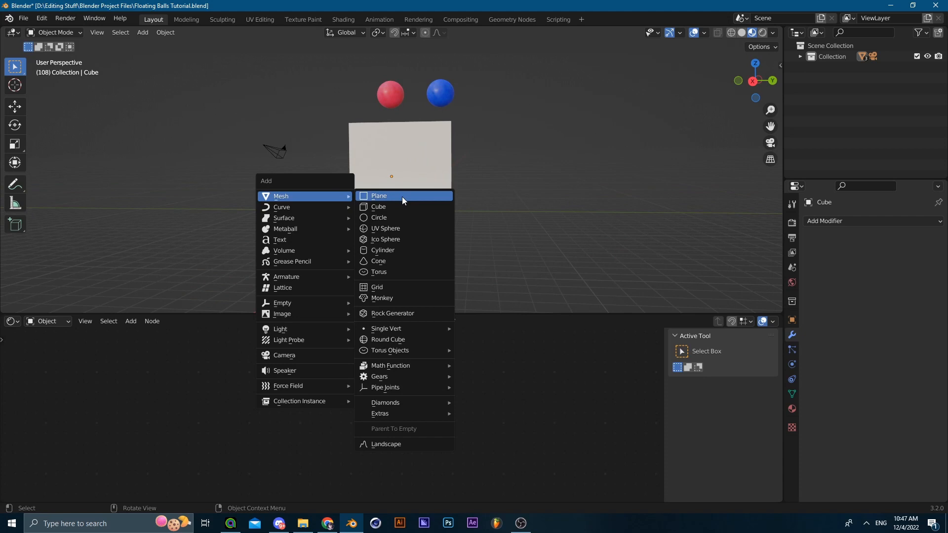
# Add an emitter cube with a particle system and switch its physics type to Boids
pyautogui.click(377, 206)
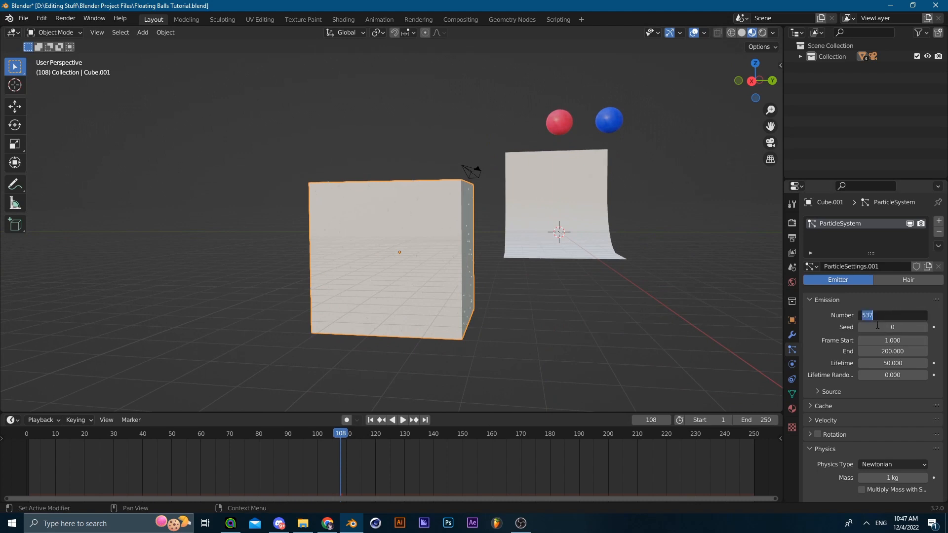
pyautogui.write('300')
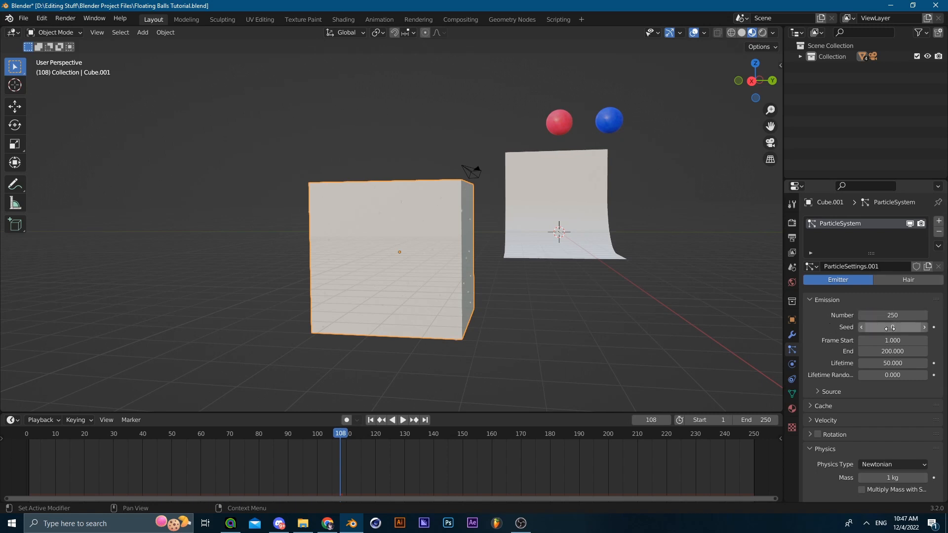
pyautogui.scroll(-3)
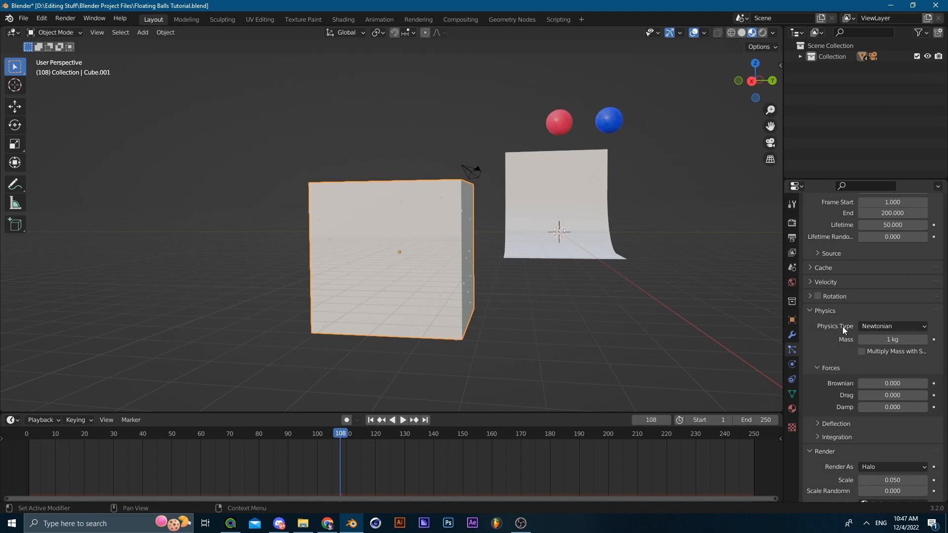
pyautogui.click(892, 326)
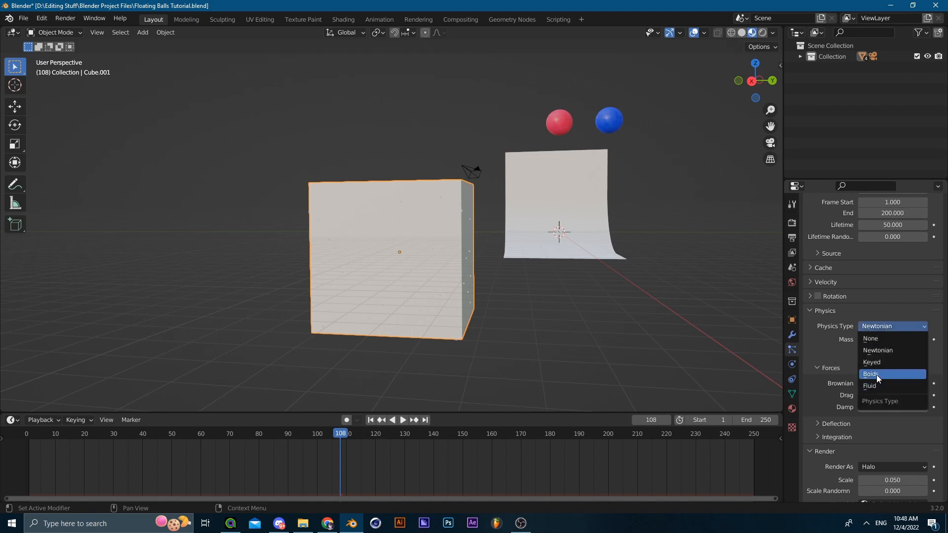
pyautogui.click(870, 374)
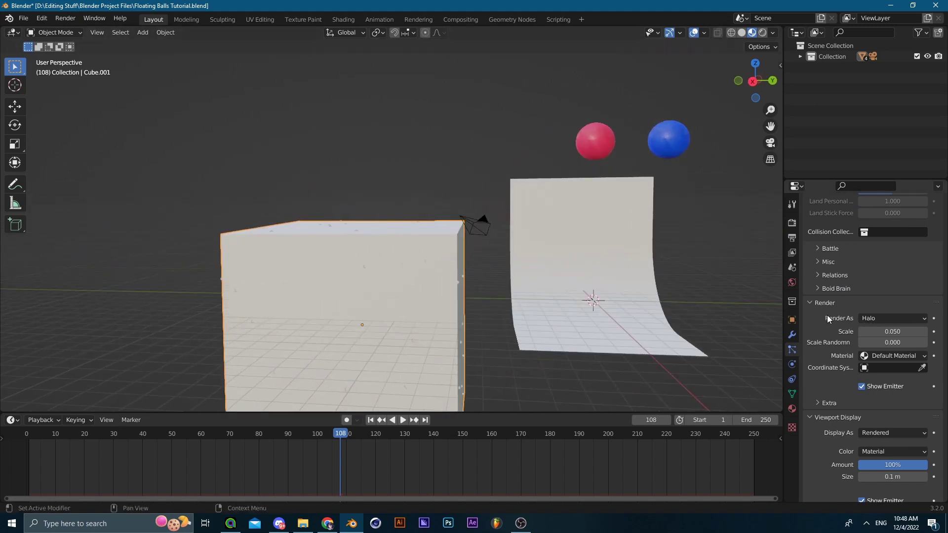
# Render the particles as instanced sphere objects, hide the emitter, and check the swarm at frame 67
pyautogui.click(892, 318)
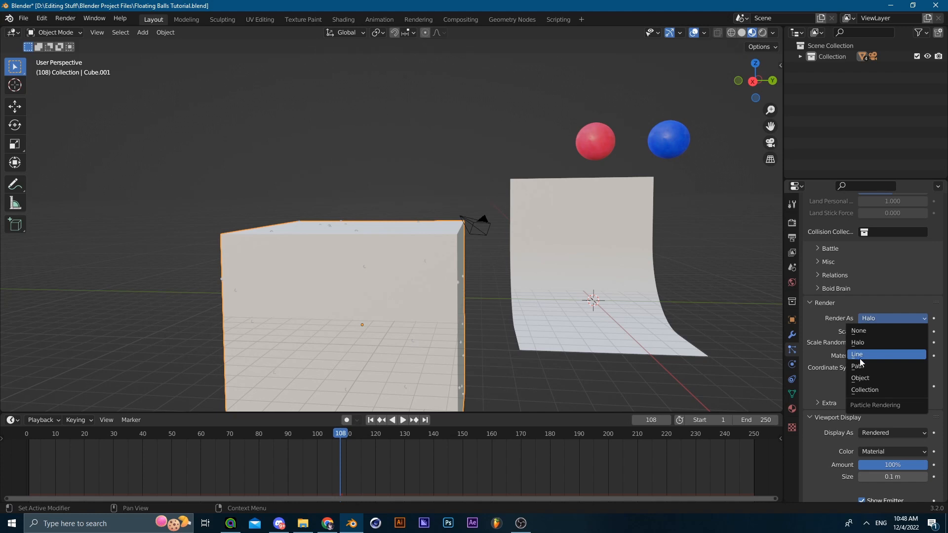
pyautogui.click(860, 378)
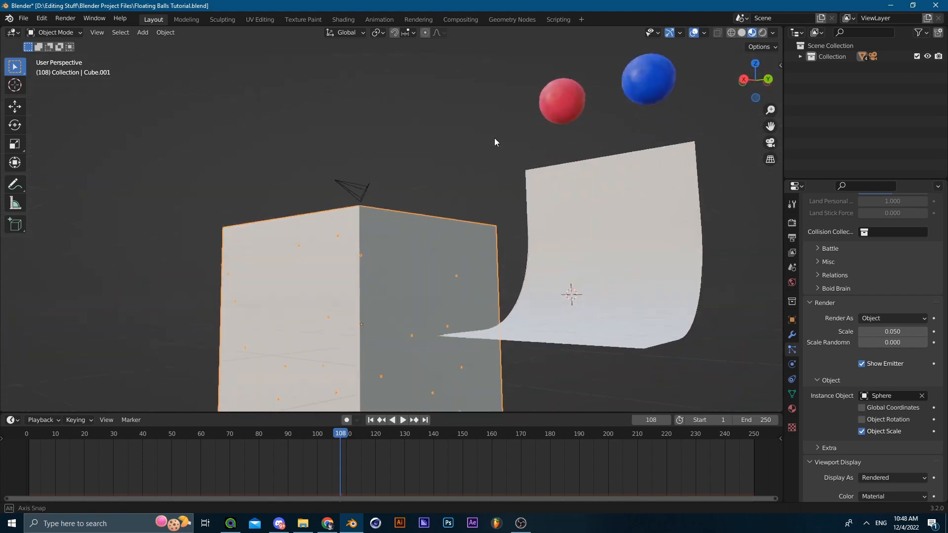
pyautogui.moveTo(495, 142); pyautogui.dragTo(502, 233)
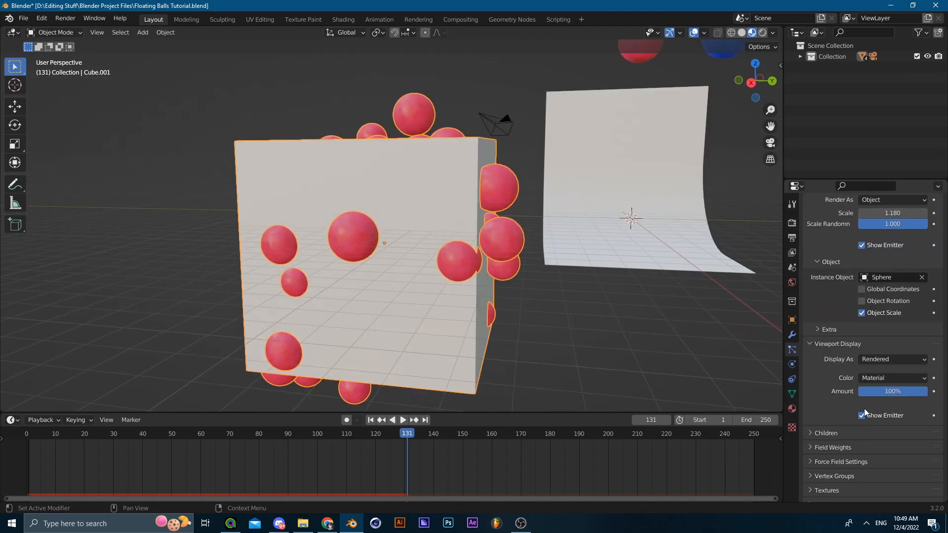
pyautogui.click(861, 415)
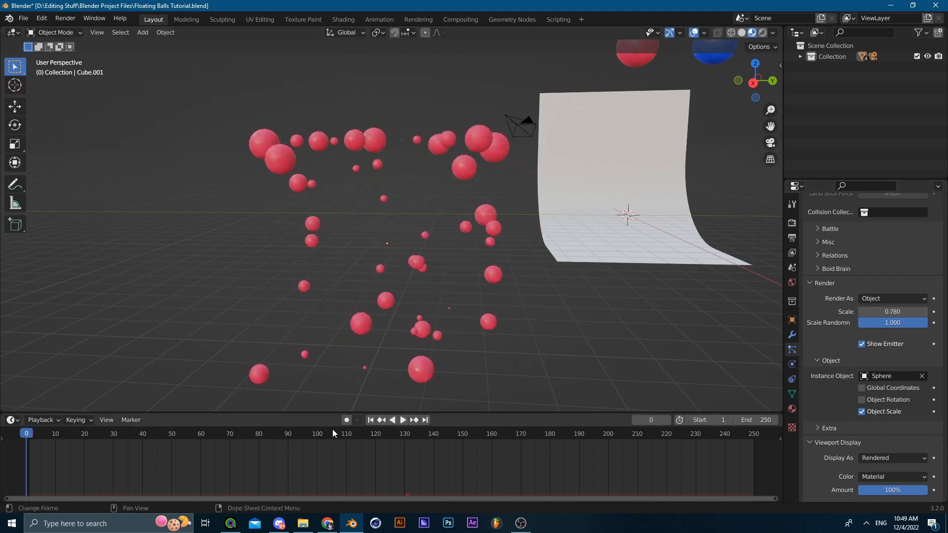
pyautogui.click(402, 420)
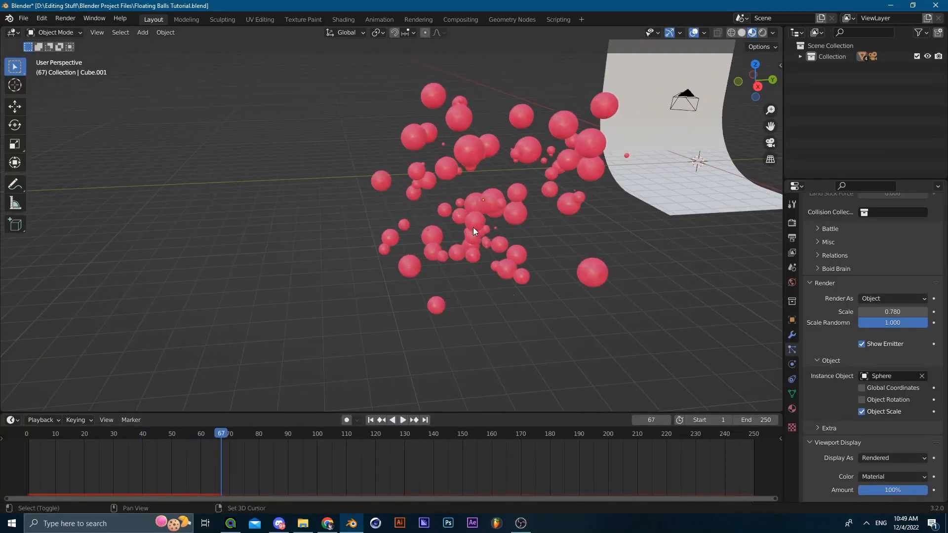
pyautogui.click(142, 33)
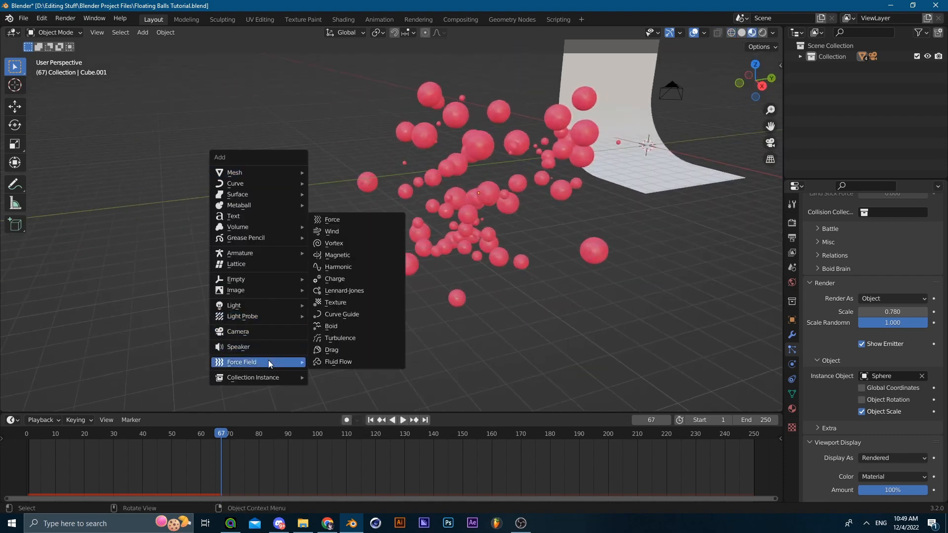
# Add a wind force field with strength 3 and play the animation to see it push the spheres
pyautogui.click(331, 231)
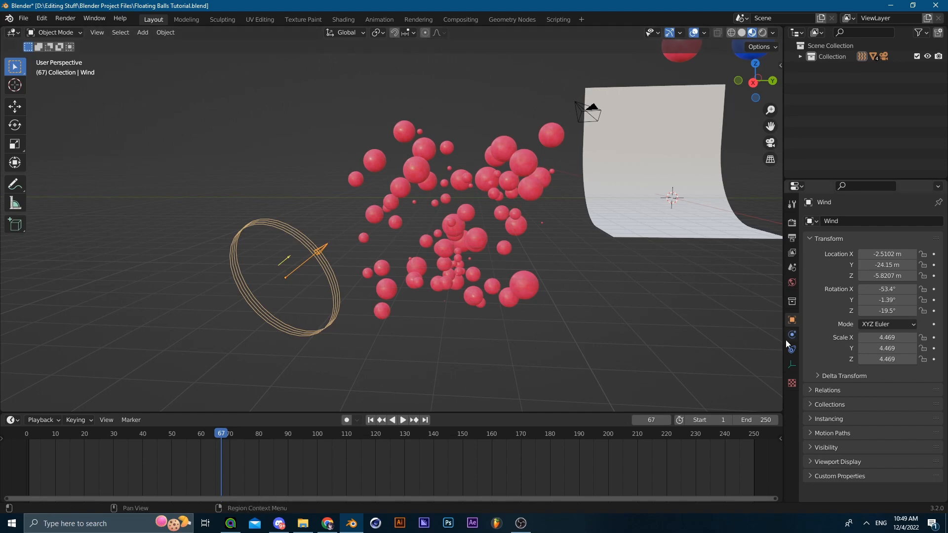
pyautogui.click(792, 335)
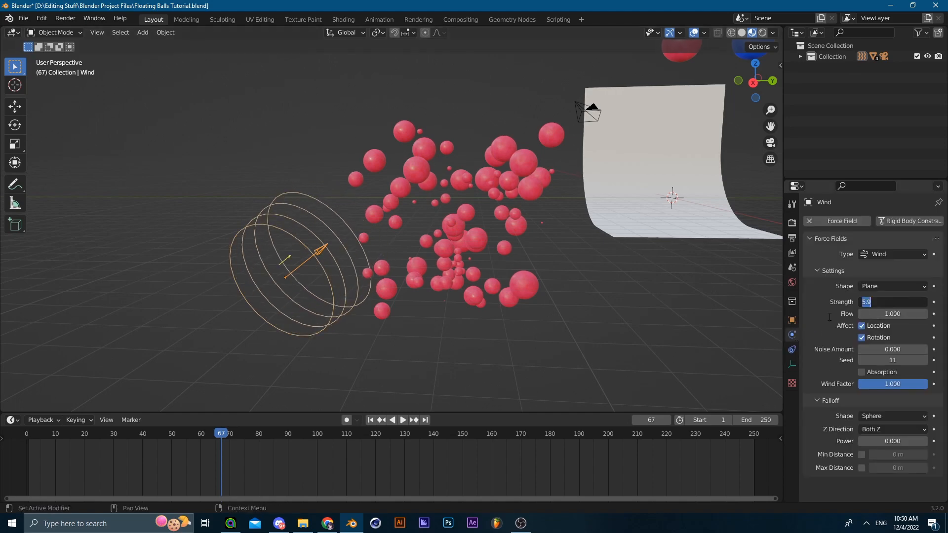
pyautogui.click(370, 420)
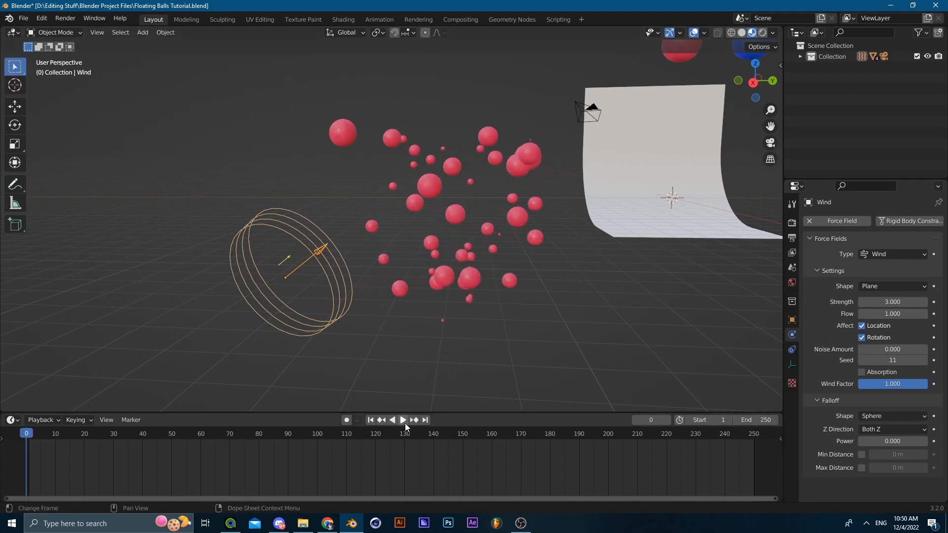
pyautogui.click(402, 420)
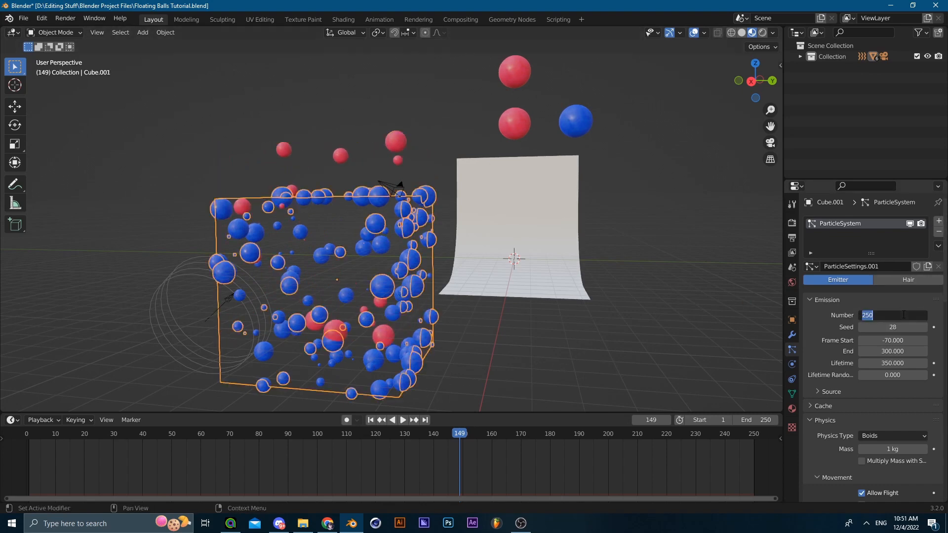
# Set the emission Number to 50 and preview the sparser spheres at frame 149
pyautogui.write('50')
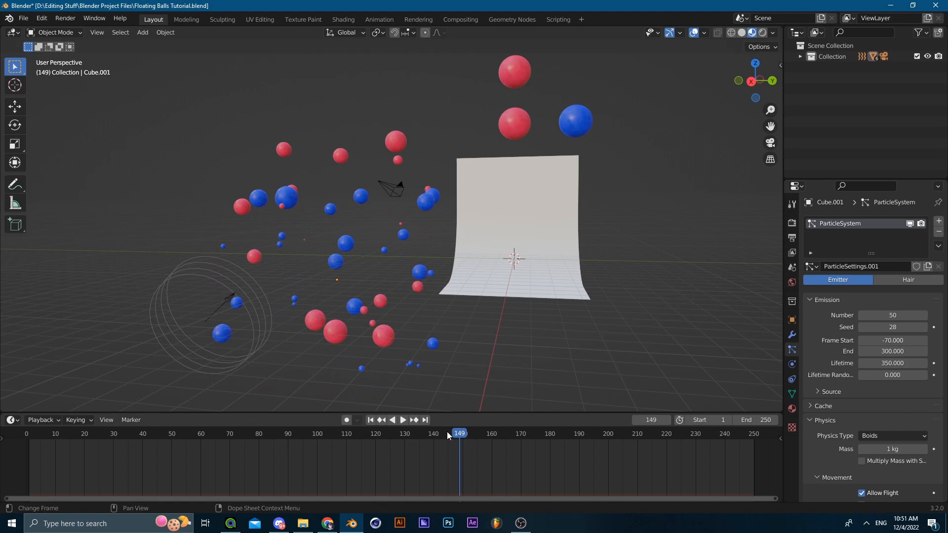
pyautogui.click(403, 420)
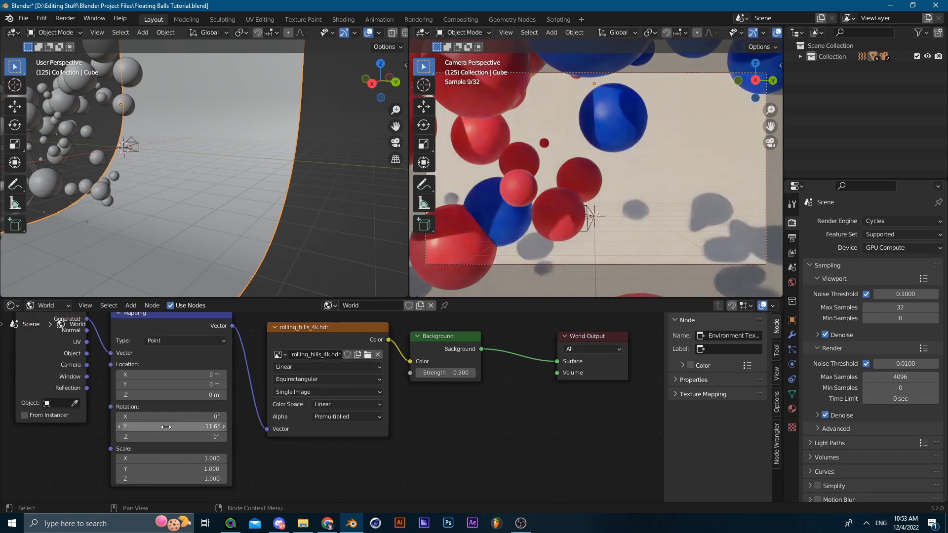
# Rotate the HDRI environment around Z in the Mapping node and play the animation to check the render
pyautogui.moveTo(151, 417); pyautogui.dragTo(176, 417)
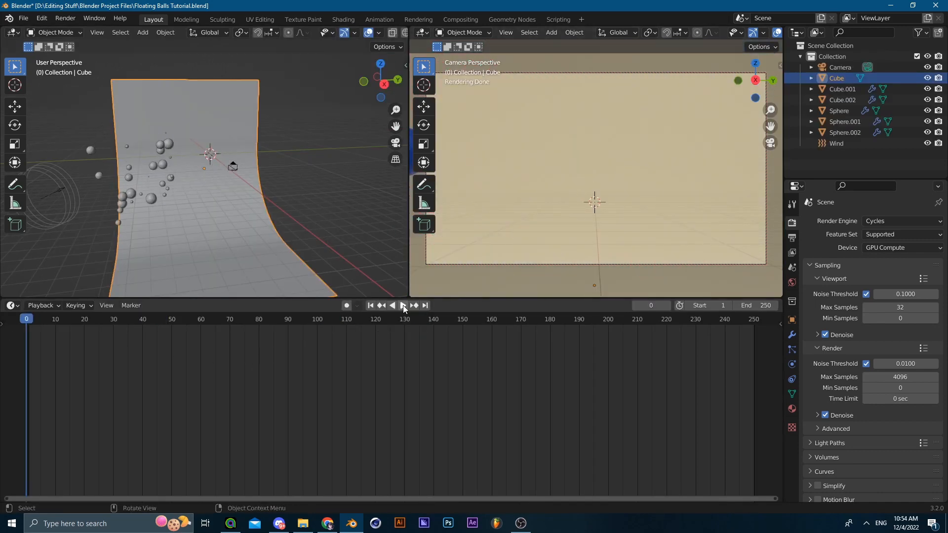
pyautogui.click(403, 305)
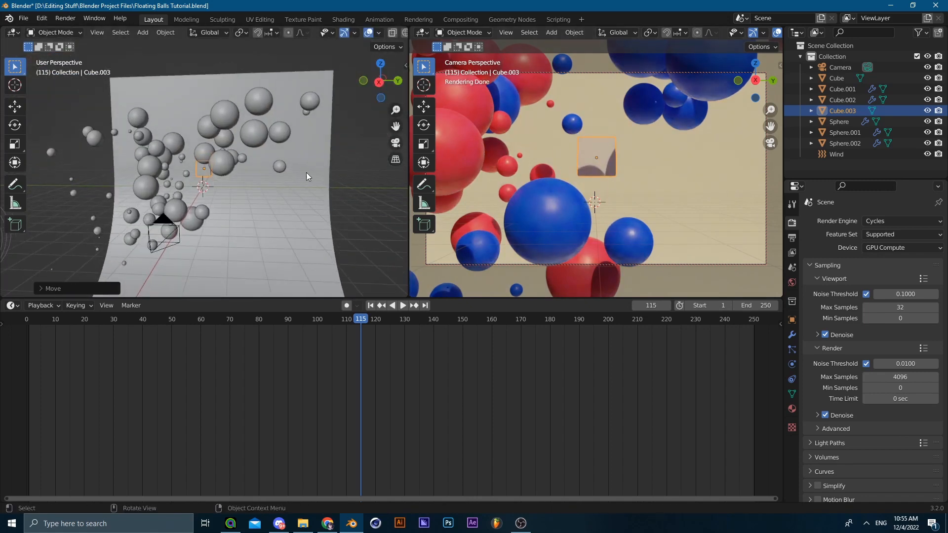
# Enable Depth of Field on the Camera and scrub to frames 39 and 157 to check the blur
pyautogui.click(839, 67)
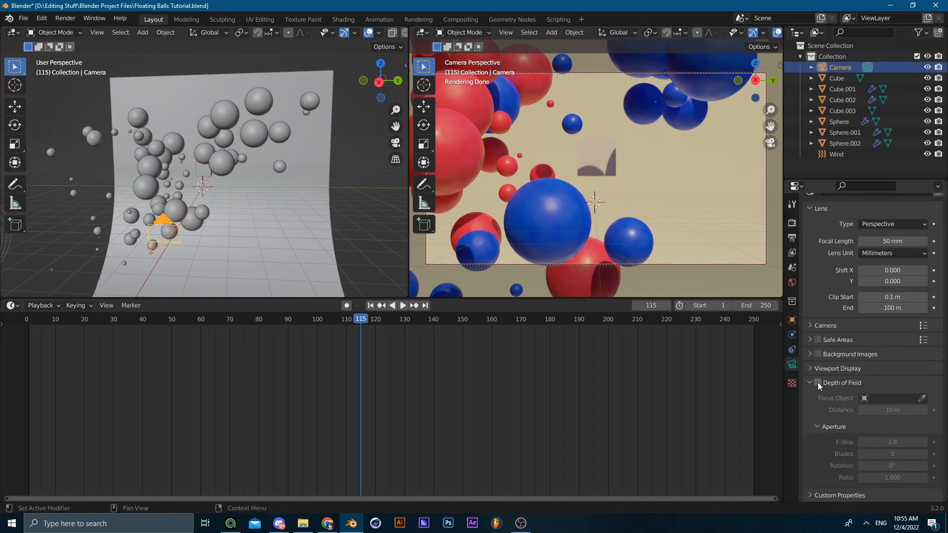
pyautogui.click(816, 382)
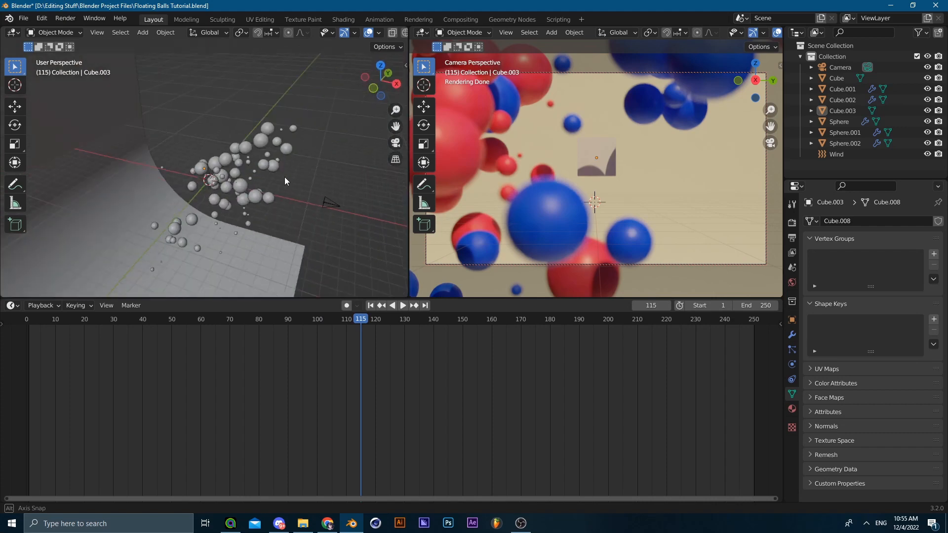
pyautogui.click(140, 319)
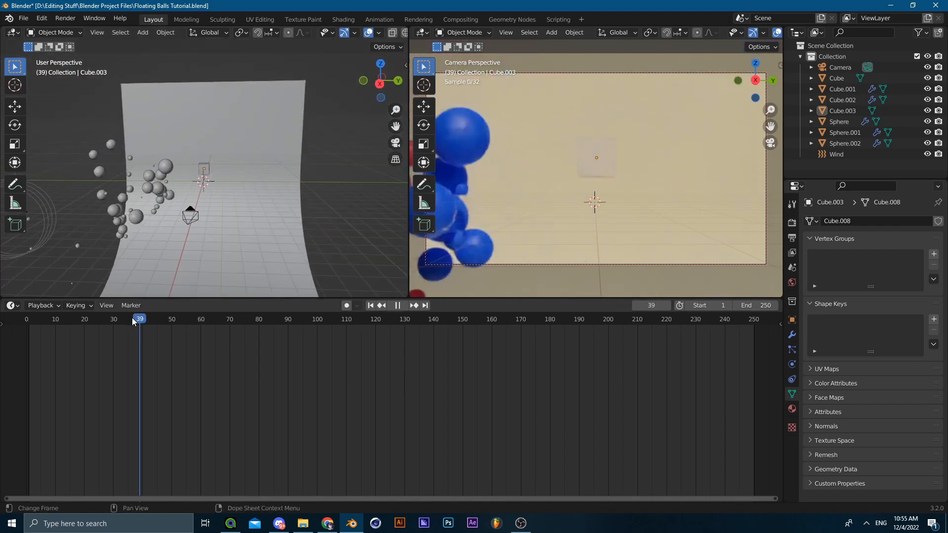
pyautogui.click(484, 319)
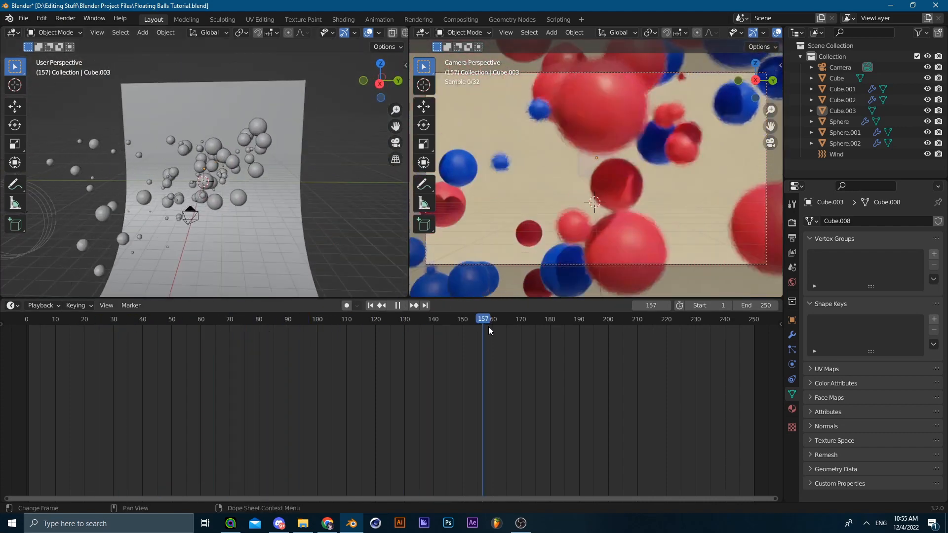